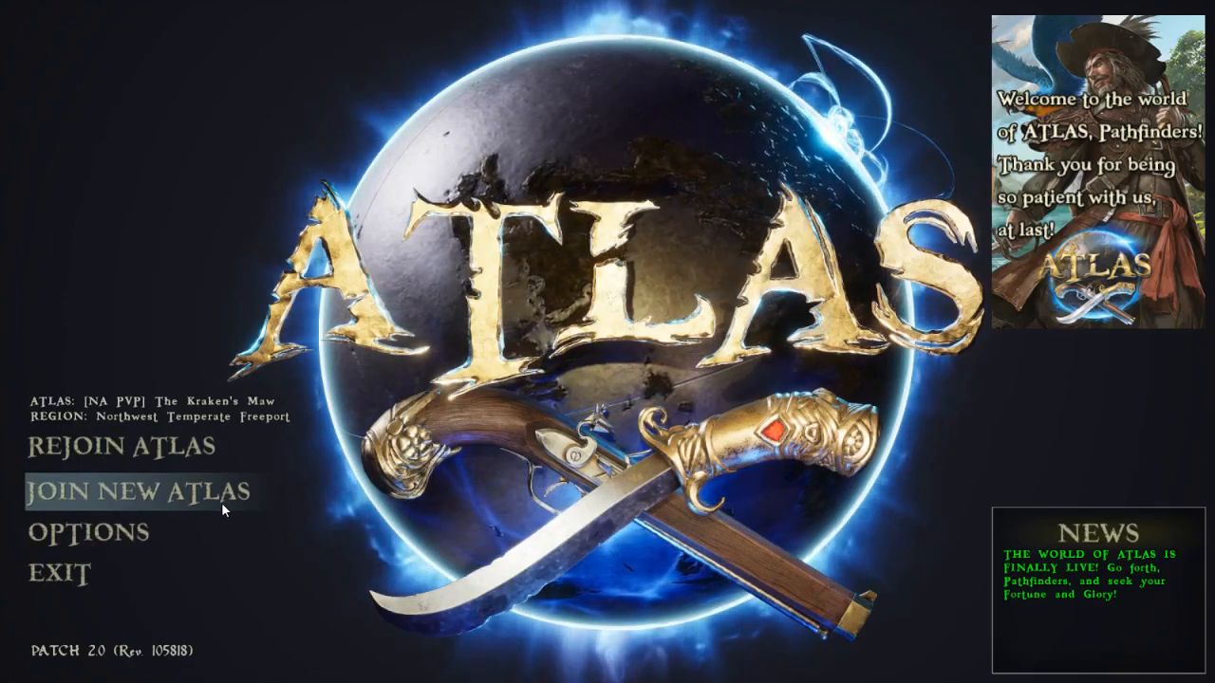
- Bring up the server browser for The Kraken's Maw from the main menu via Join New ATLAS
click(140, 490)
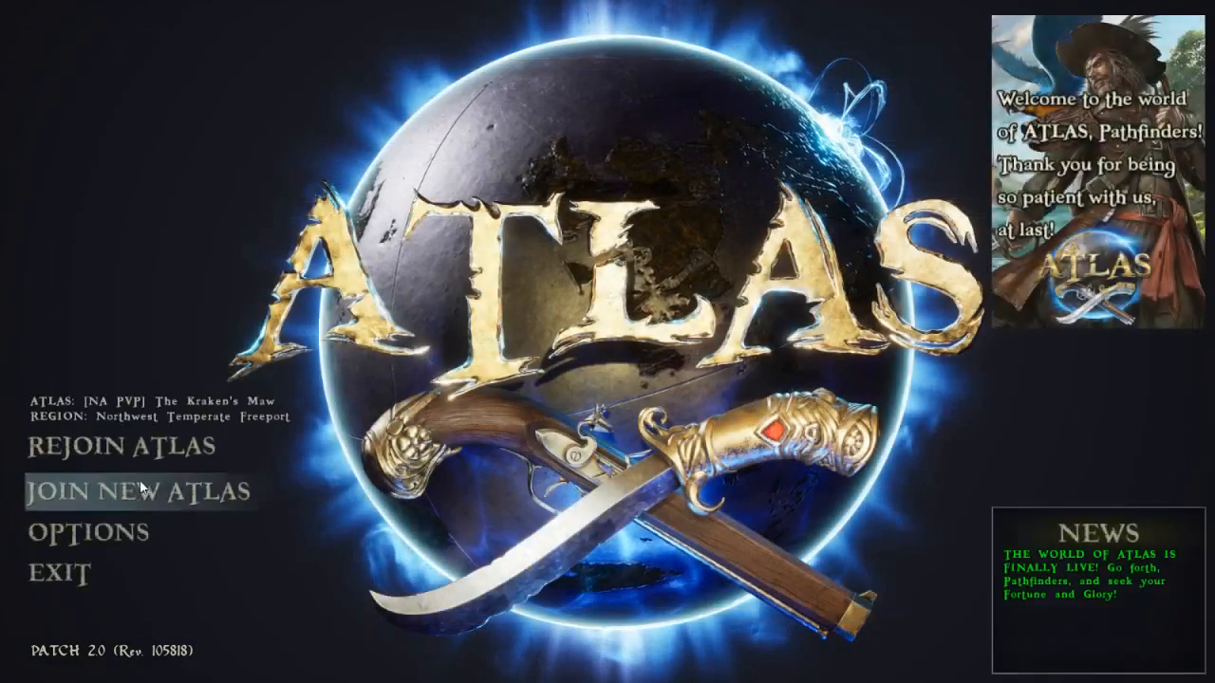
click(79, 530)
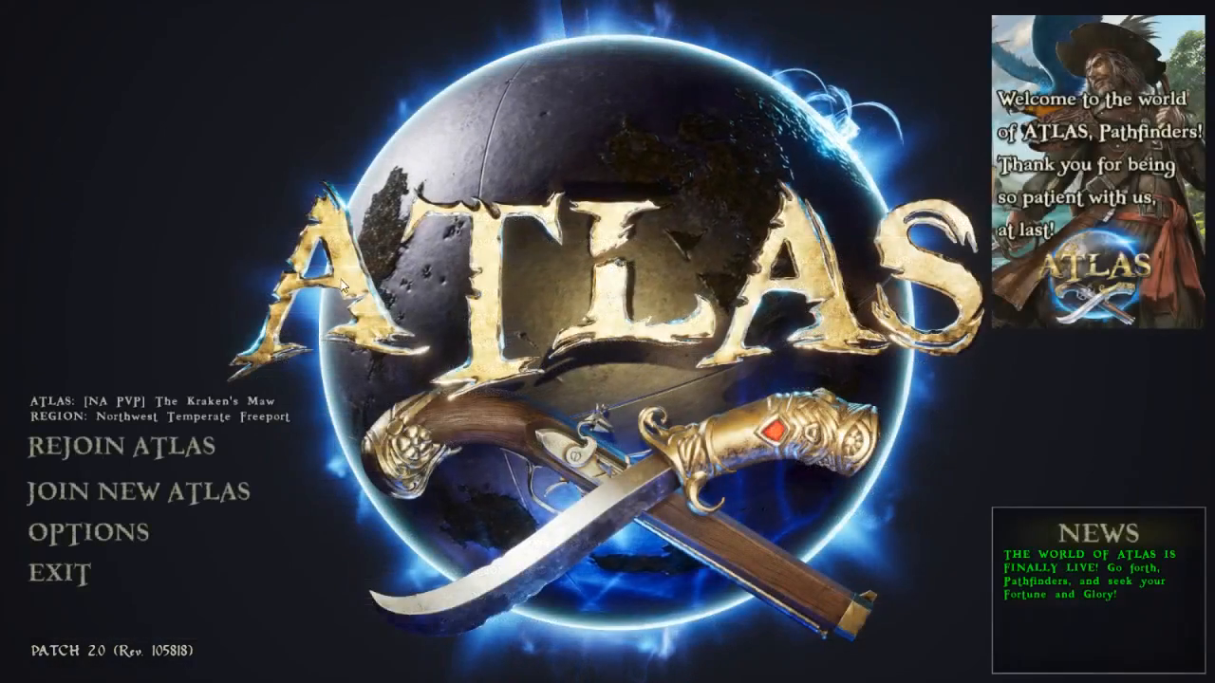
click(137, 490)
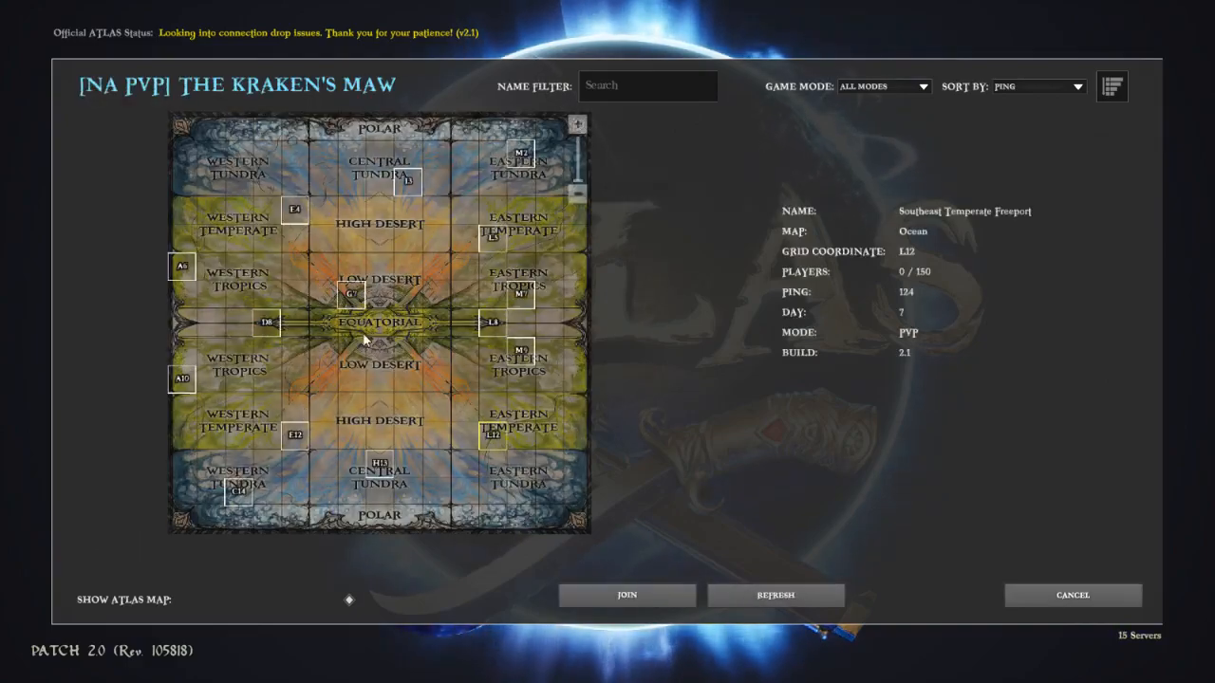
- Select the Northwest Temperate Freeport grid cell and start joining it
click(296, 207)
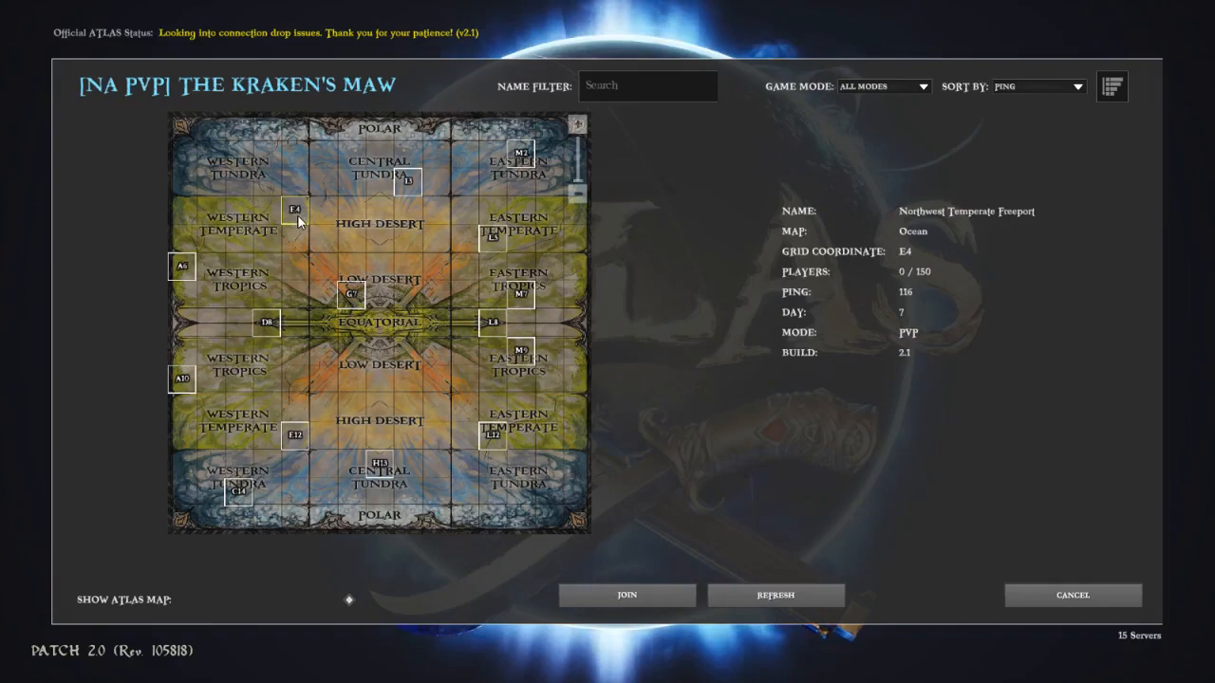
click(626, 596)
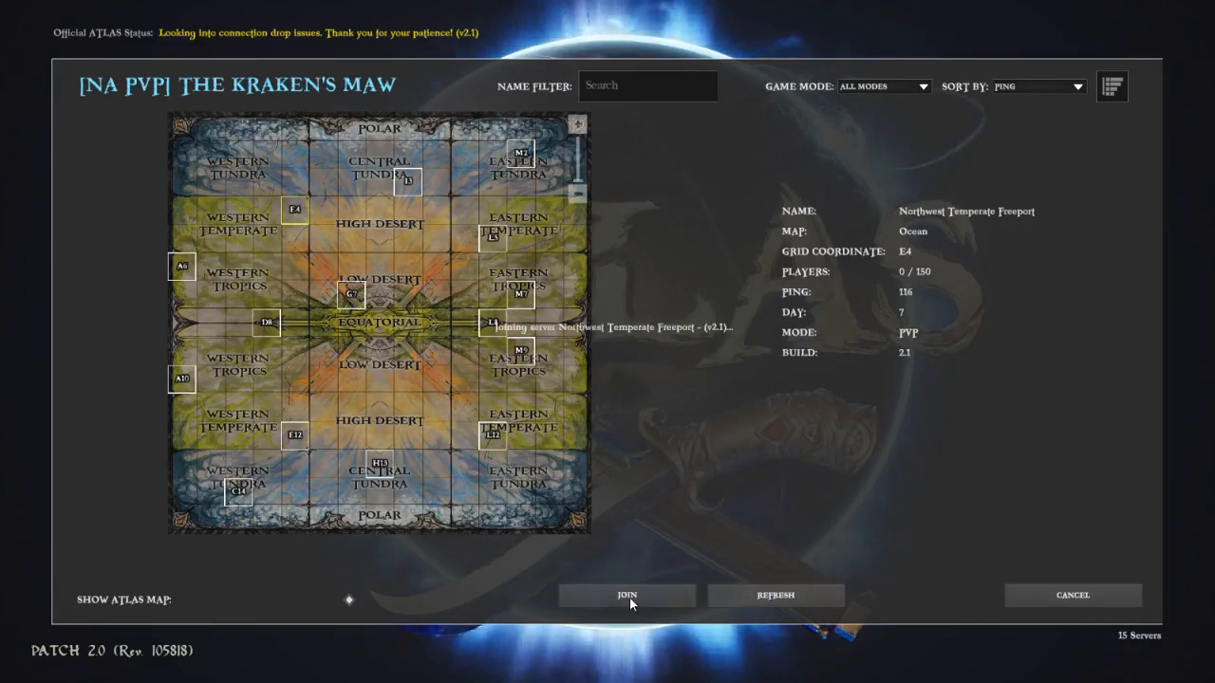
mouse_move(767, 338)
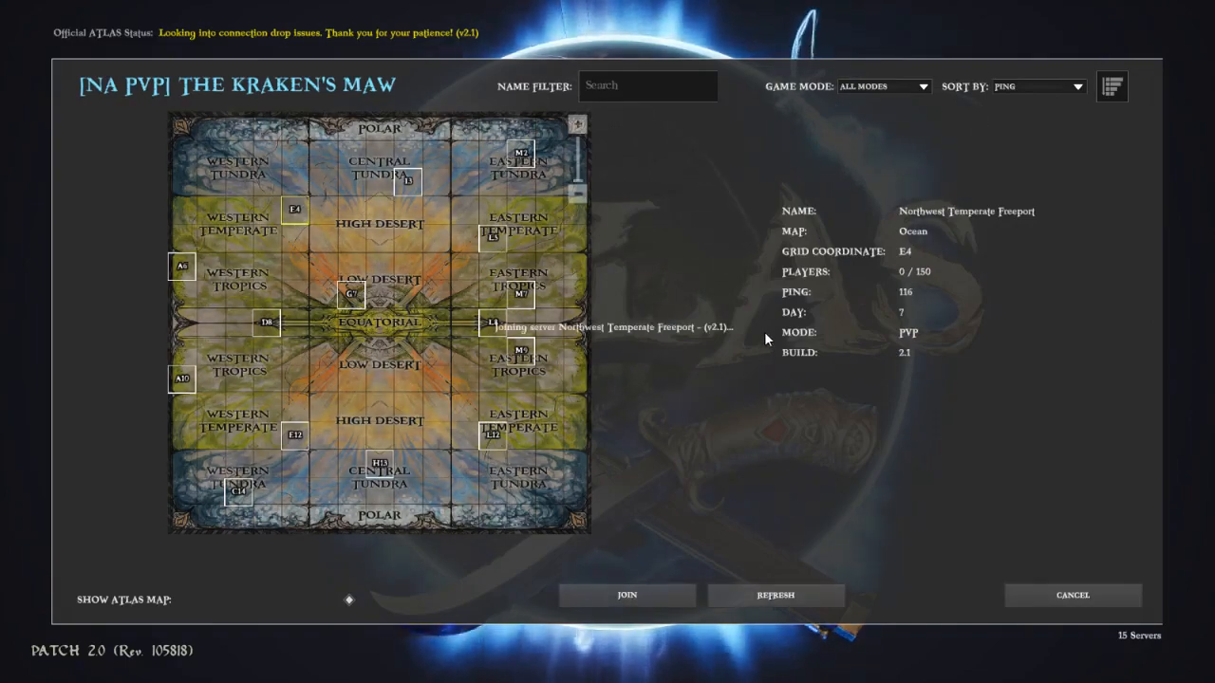
mouse_move(683, 459)
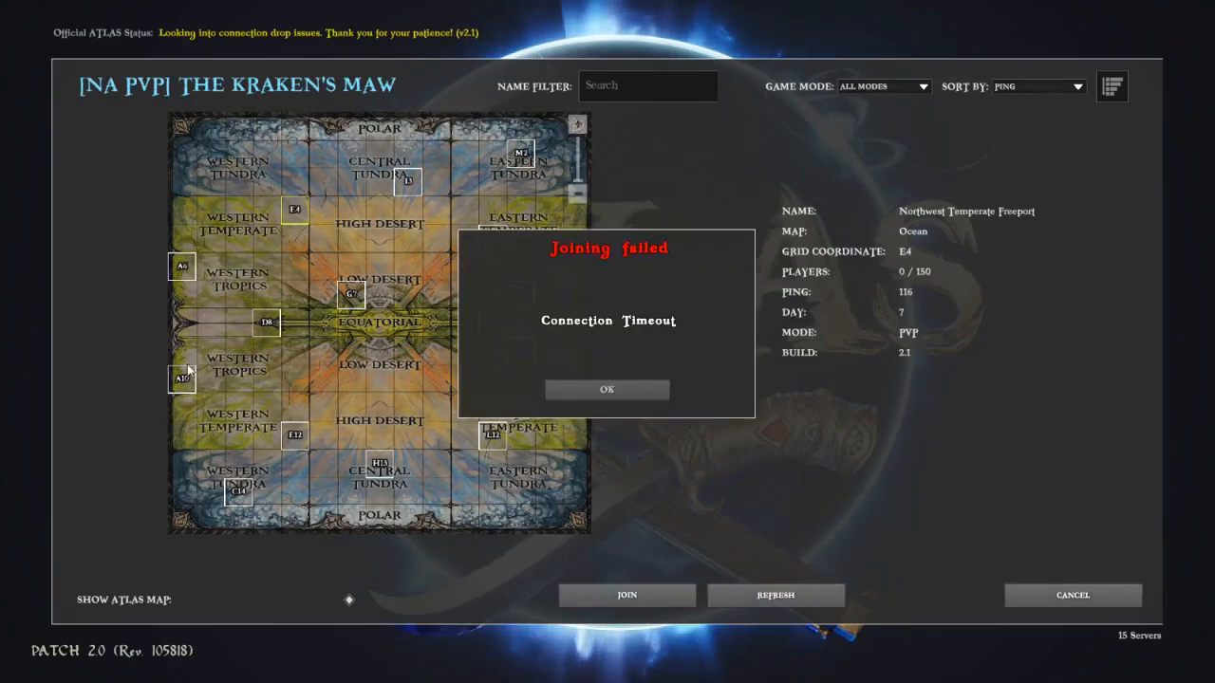
- Dismiss the 'Joining failed – Connection Timeout' notice with OK, returning to the server map
click(608, 389)
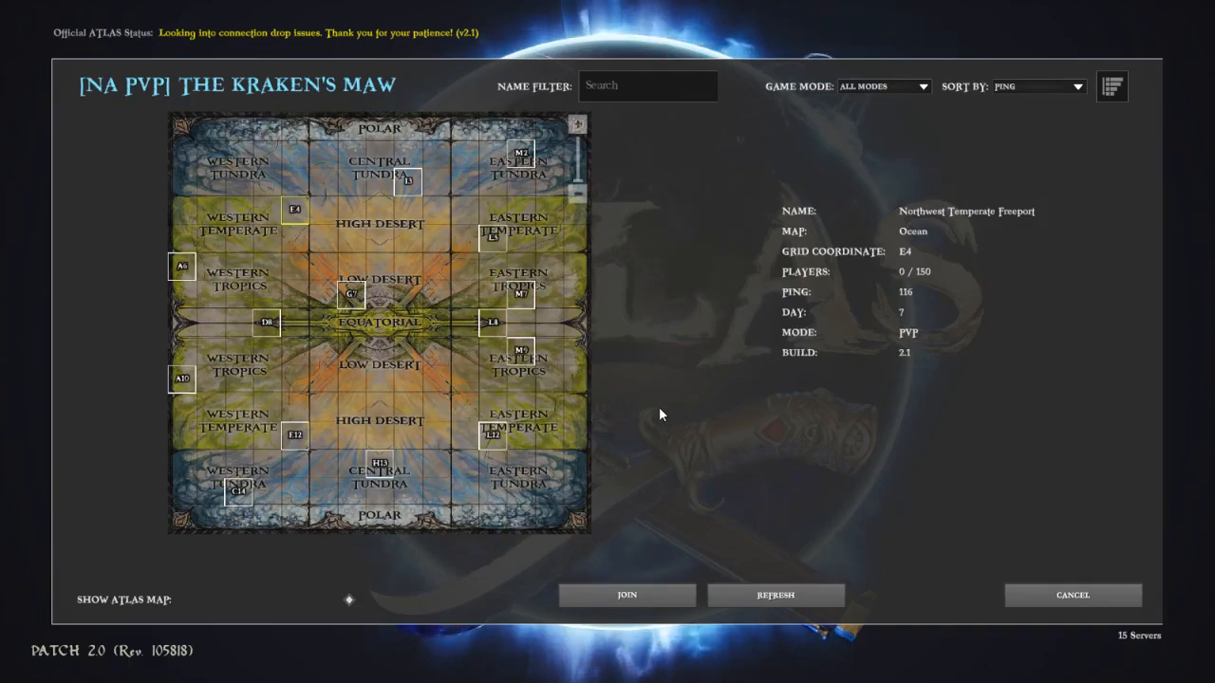